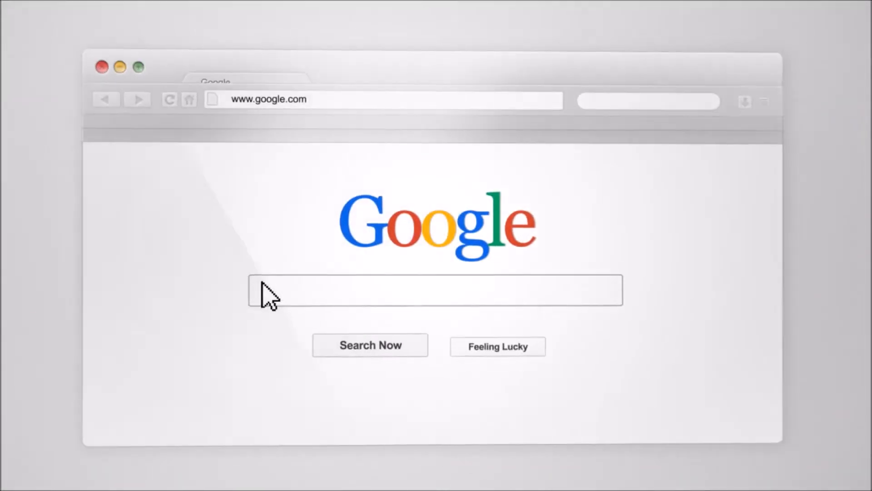
# - Search Google for RecruitingTools.com "Top Reviews" (Tools OR Technology) "Industry Leading" Tutorials
pyautogui.write('RecruitingTools.com "Top Reviews" (Tools OR Technology) "Industry Leading" Tutorials')
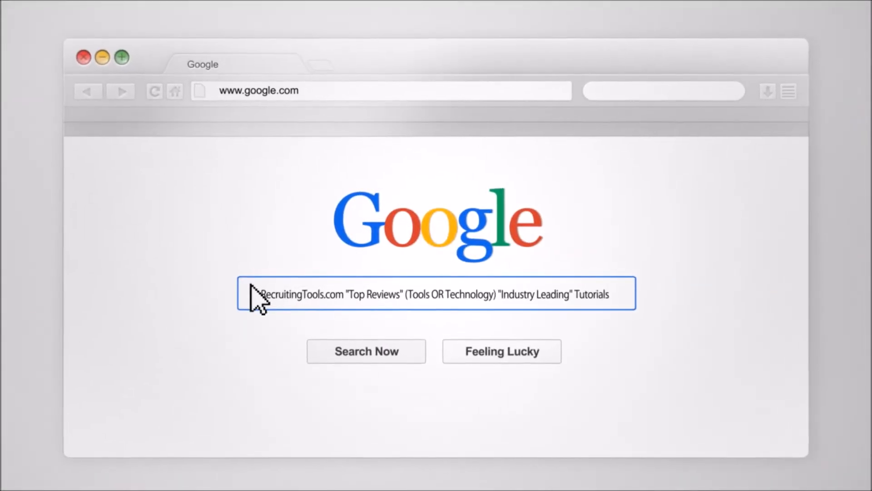
pyautogui.click(366, 352)
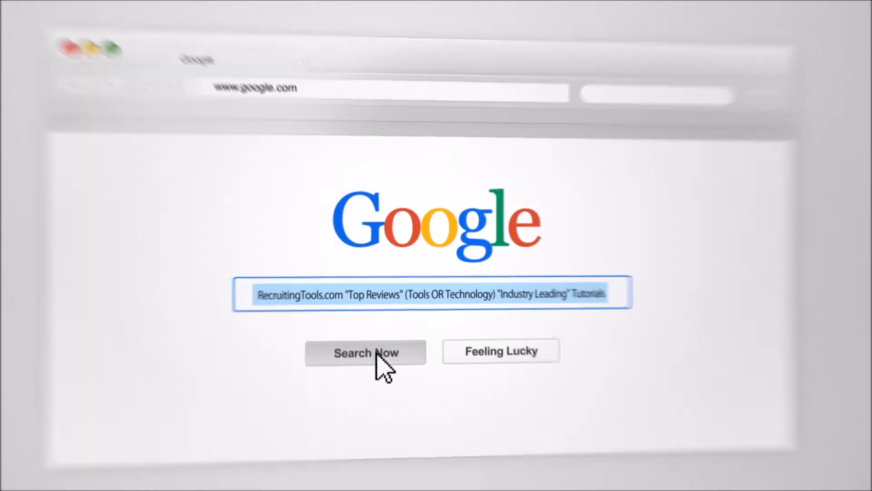
pyautogui.click(365, 353)
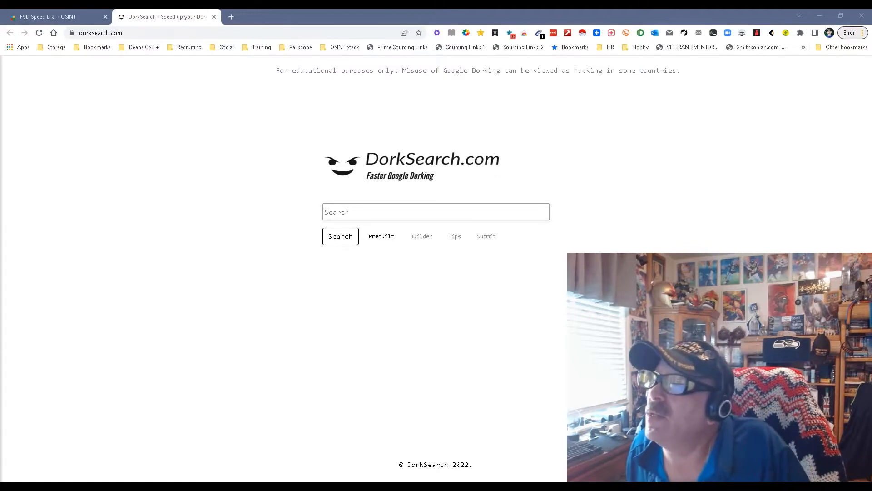
pyautogui.click(381, 236)
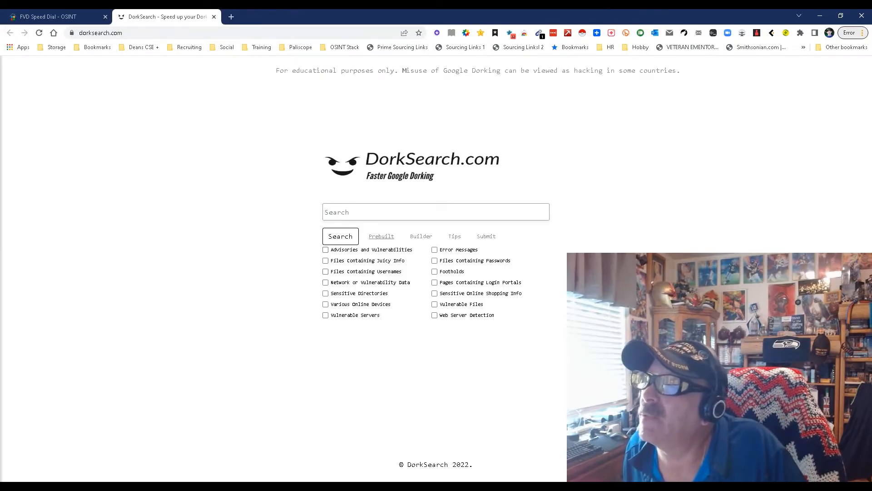
pyautogui.click(325, 272)
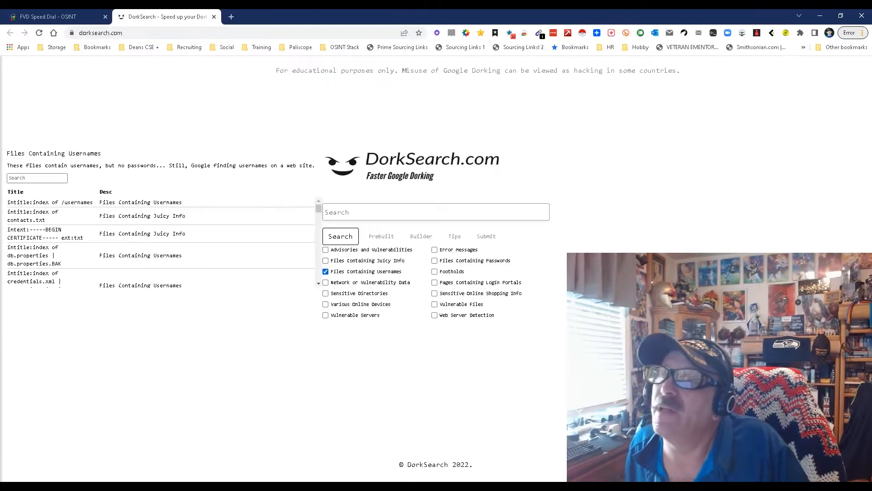
pyautogui.click(50, 201)
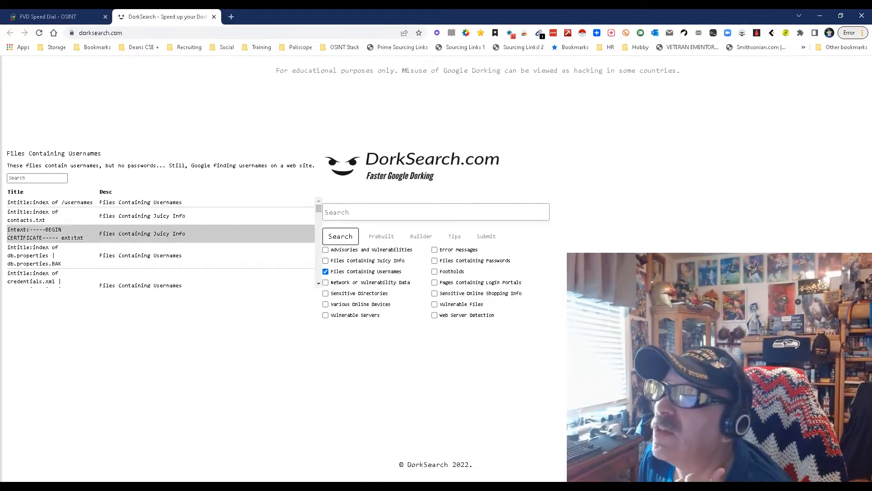
pyautogui.scroll(-3)
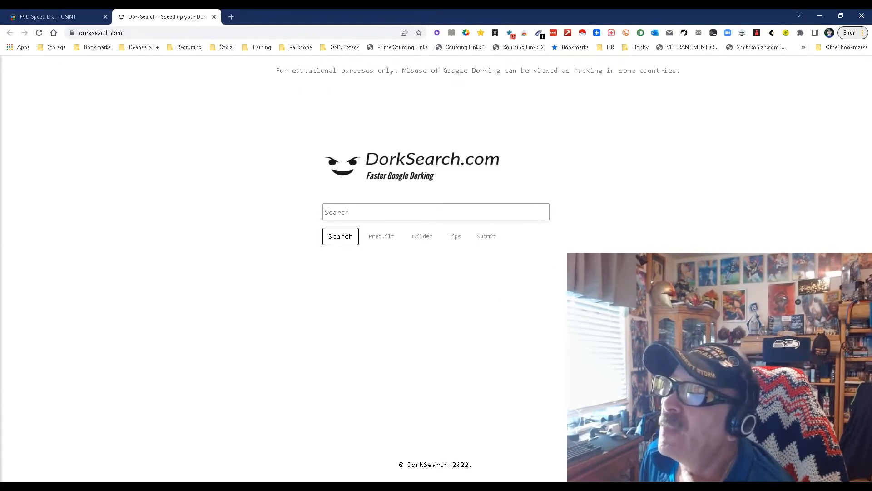
# - Open the Builder operator table and search Google for intitle:resume
pyautogui.click(421, 235)
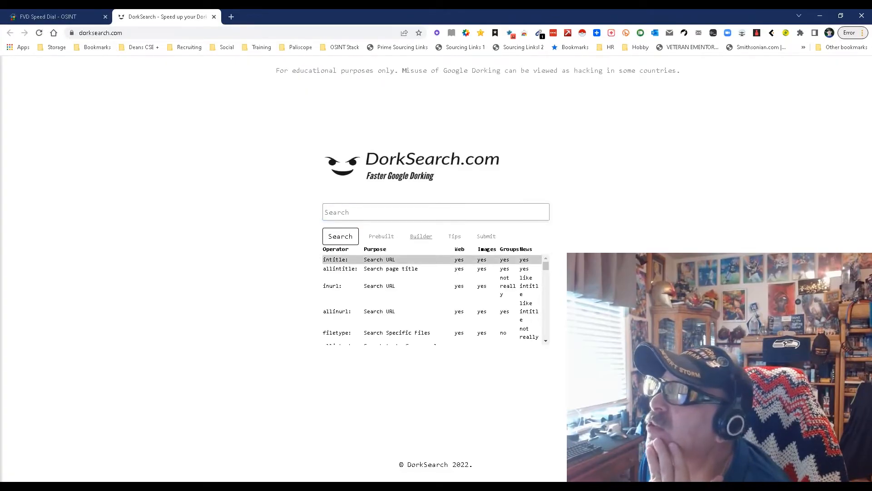
pyautogui.write('intitle:')
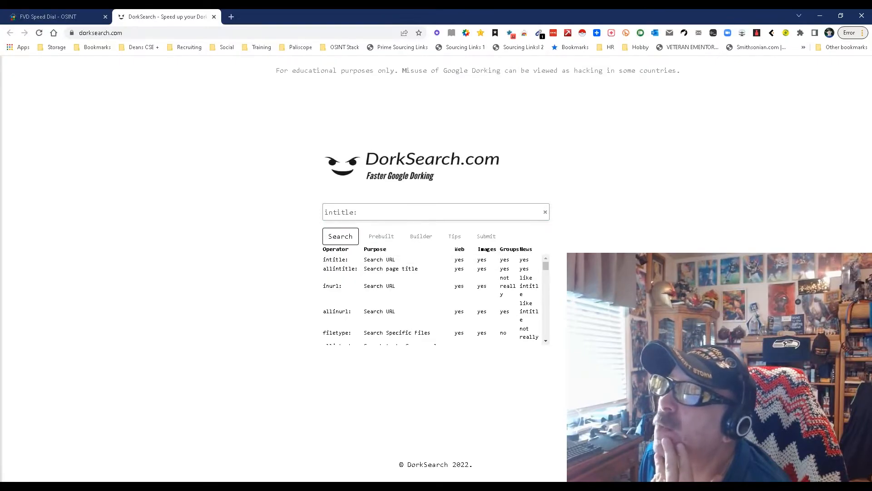
pyautogui.write('r')
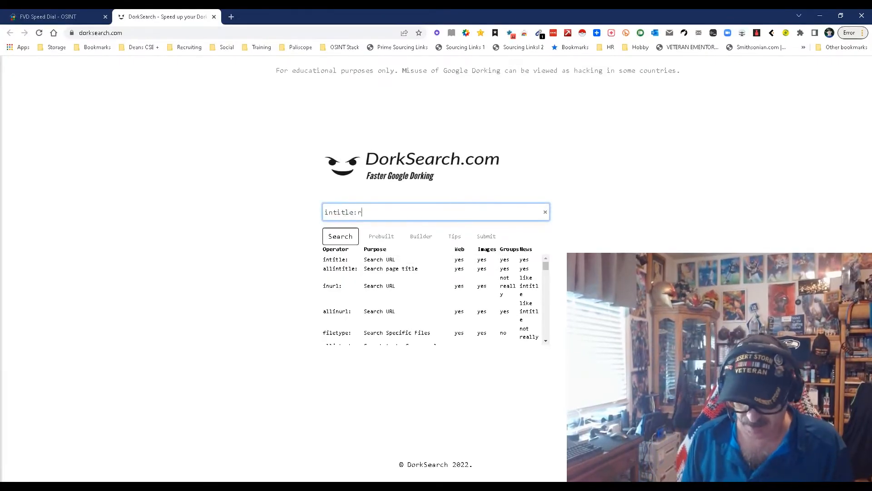
pyautogui.write('esume')
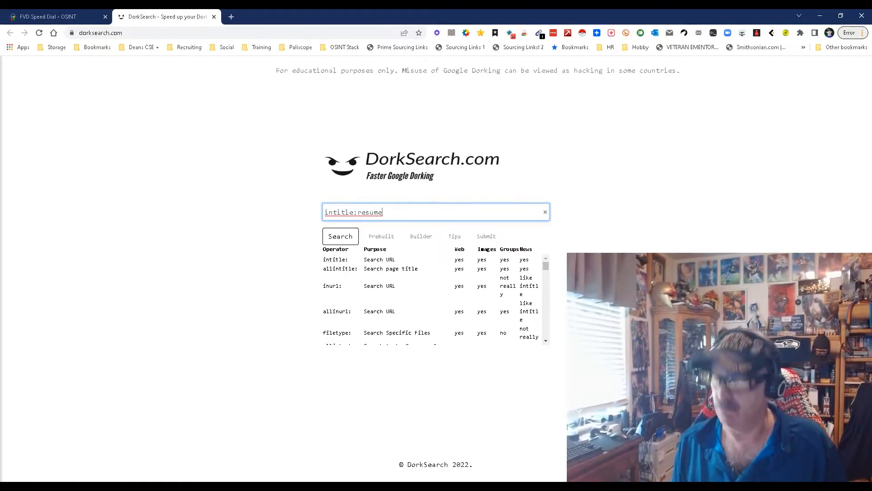
pyautogui.click(340, 236)
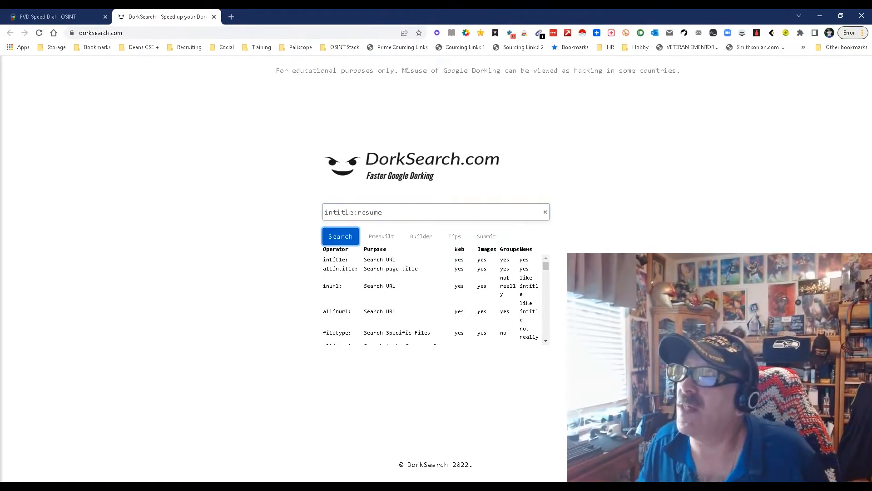
pyautogui.click(340, 236)
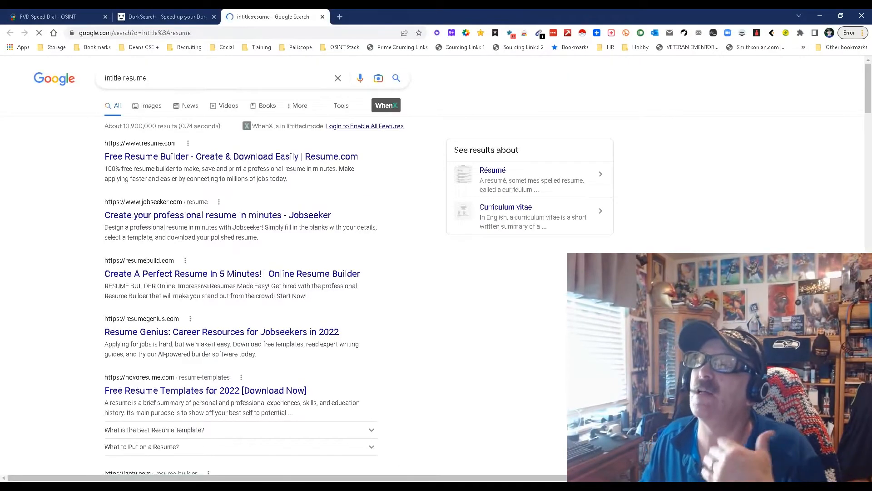
# - Scroll through the intitle:resume Google results, then return to the DorkSearch tab
pyautogui.scroll(-3)
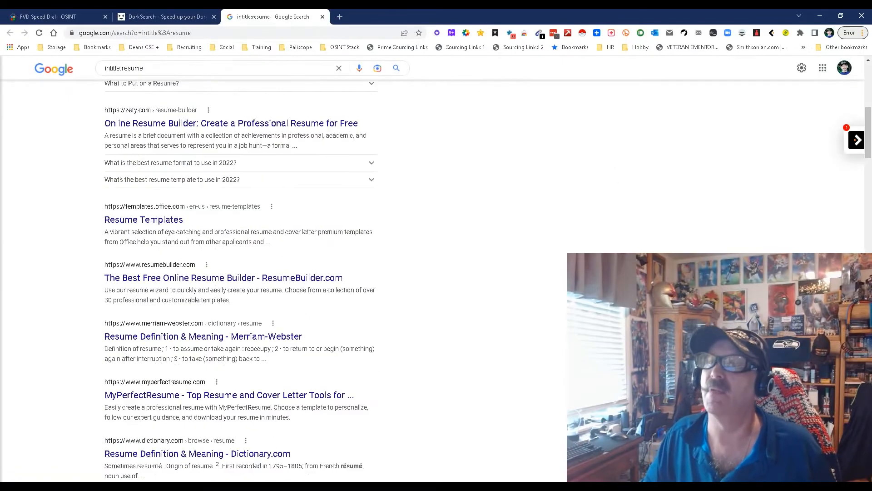
pyautogui.click(165, 16)
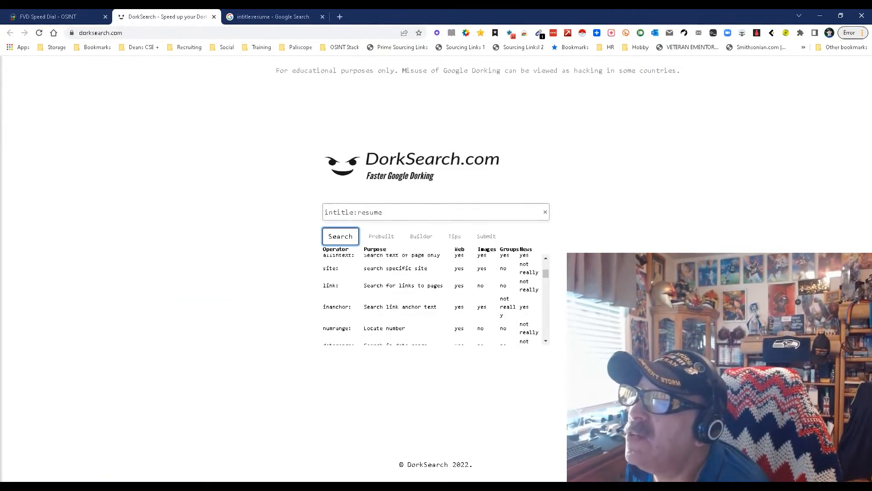
# - Scroll down through the Builder operator table to the Prebuilt, Builder and Submit tips
pyautogui.scroll(-3)
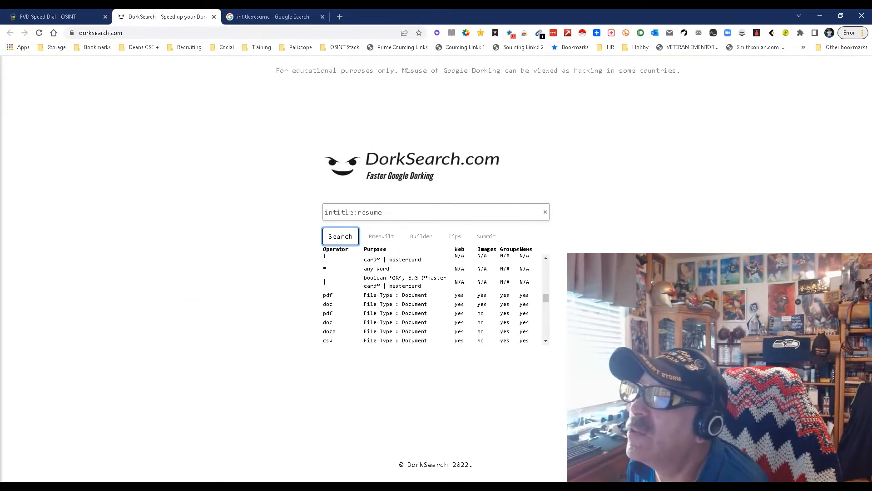
pyautogui.scroll(-3)
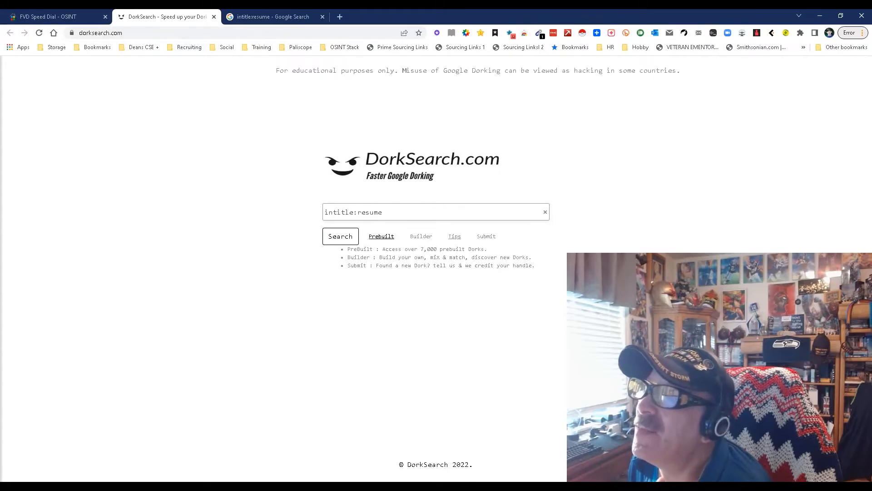
# - Toggle the Prebuilt and Builder panels, then reload DorkSearch so only "resume" remains
pyautogui.click(381, 236)
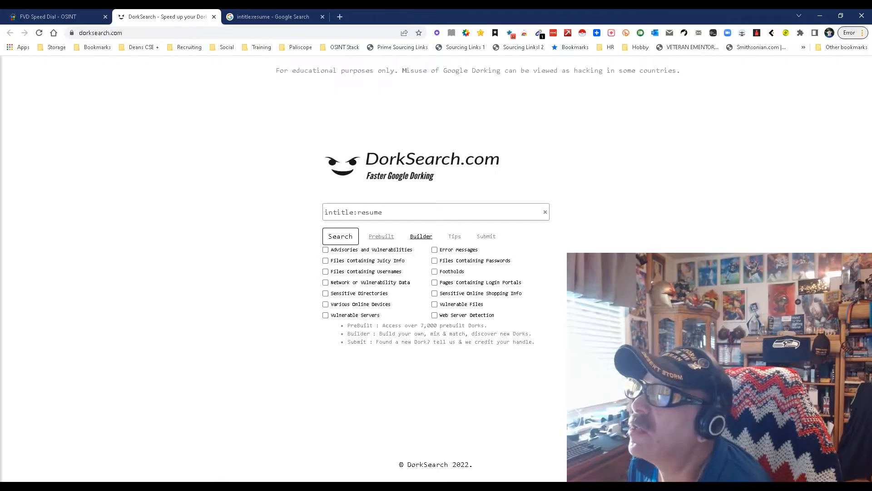
pyautogui.click(340, 235)
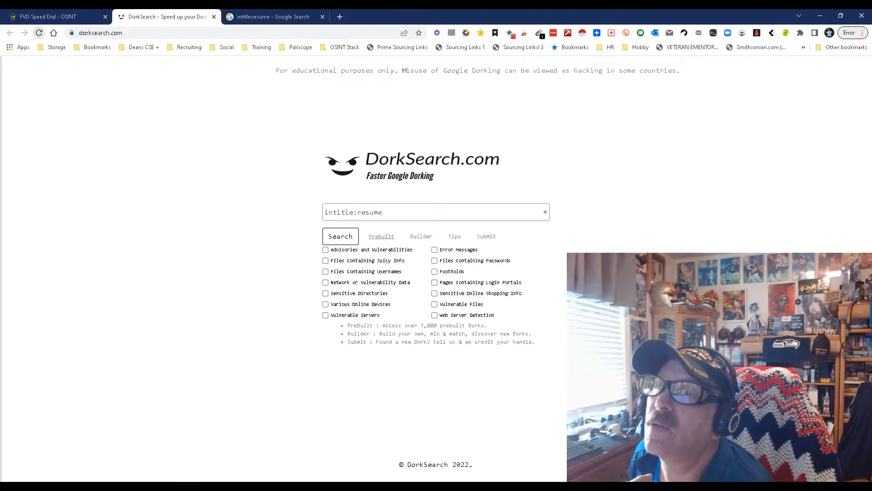
pyautogui.click(544, 212)
pyautogui.write('resume')
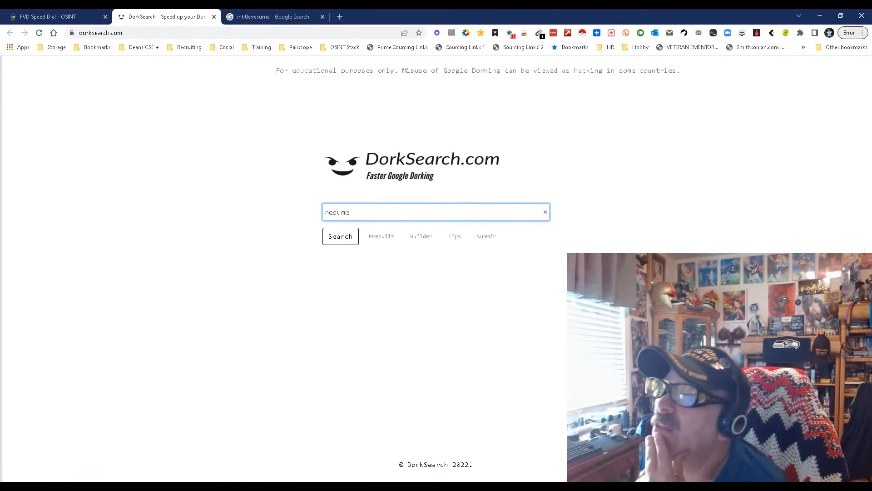
# - Display the prebuilt dork categories alongside the Submit tab's support email note
pyautogui.click(381, 235)
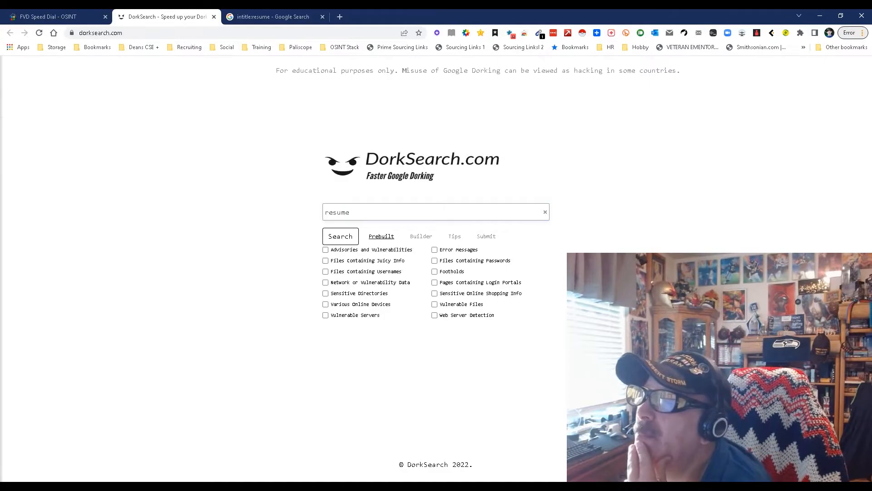
pyautogui.click(421, 235)
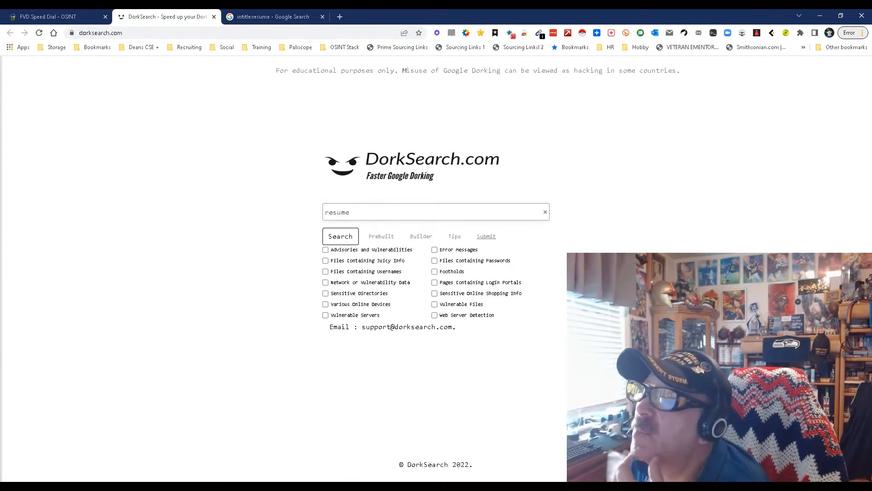
pyautogui.click(381, 235)
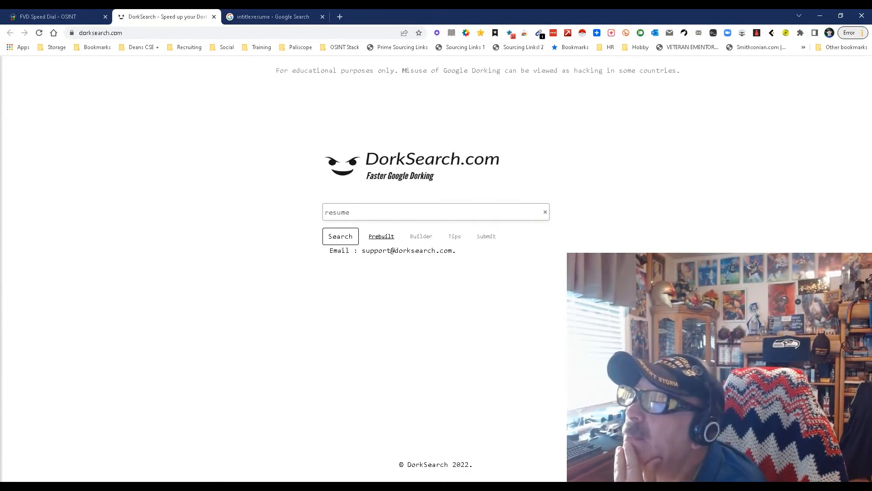
pyautogui.click(381, 236)
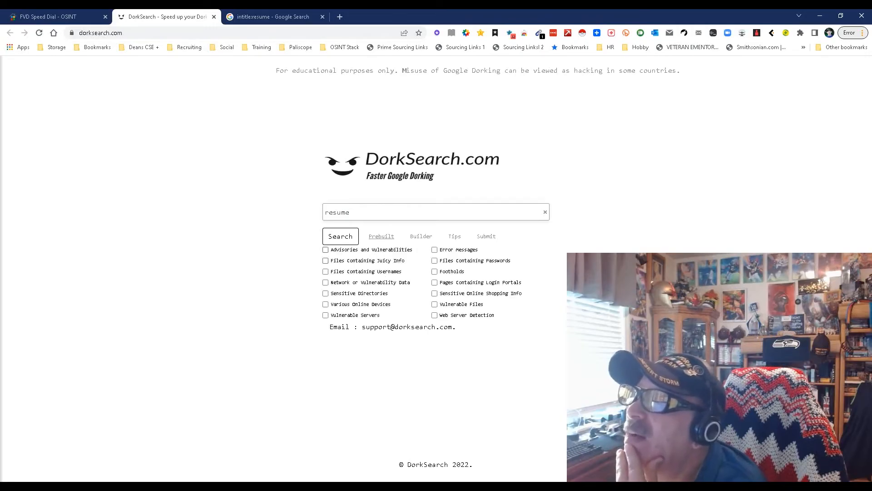